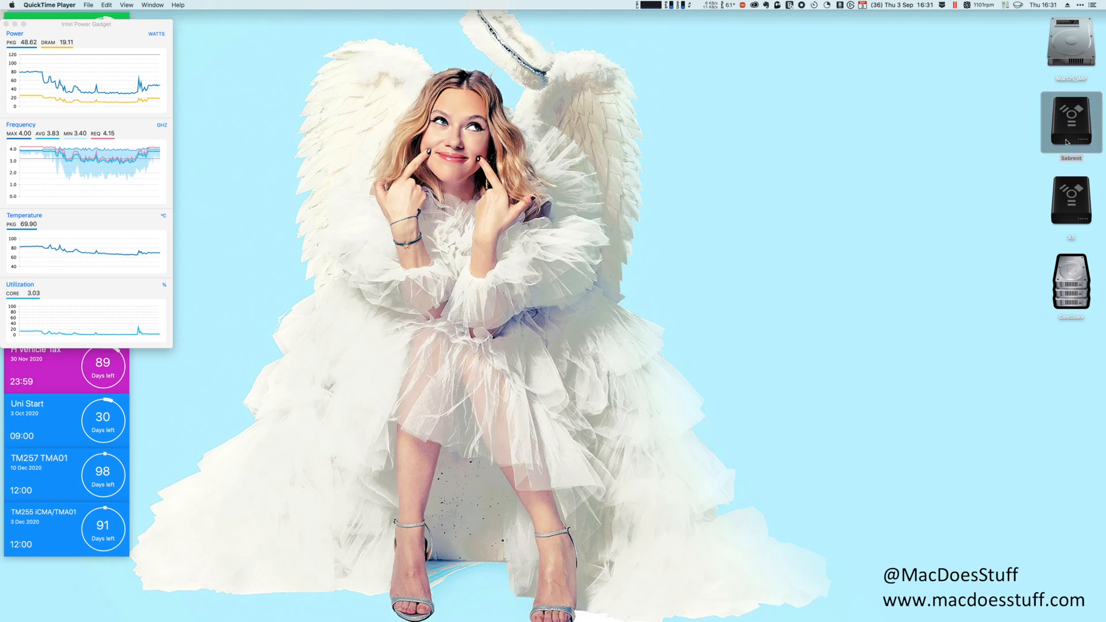
Show the Sabrent and X5 drive contents with their Get Info panels side by side.
{"action": "left_click", "coordinate": [1069, 124]}
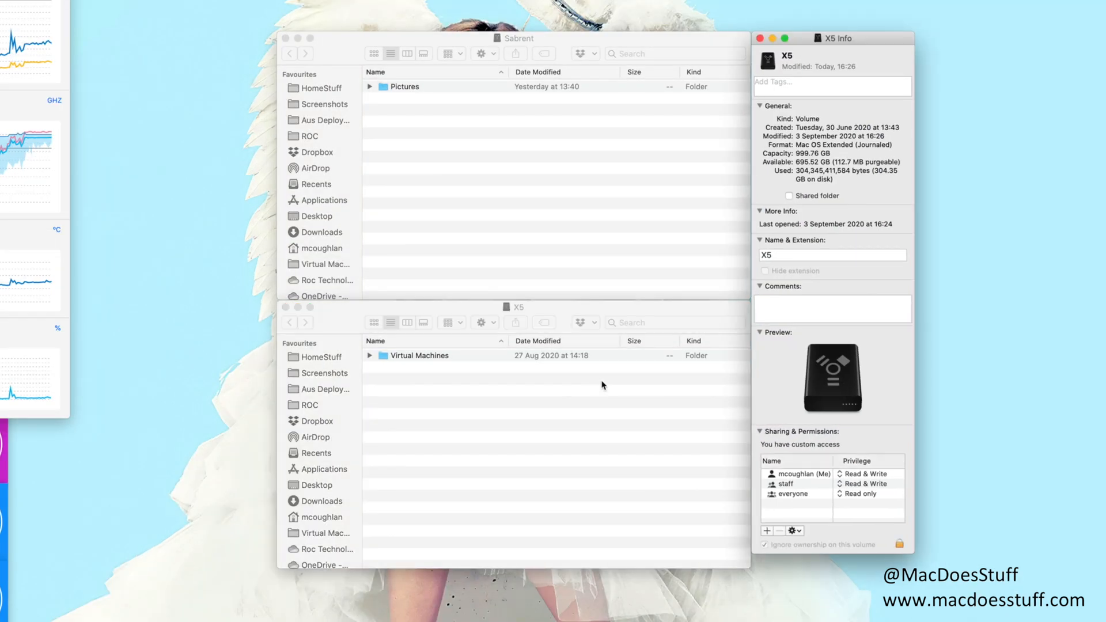
{"action": "left_click", "coordinate": [564, 180]}
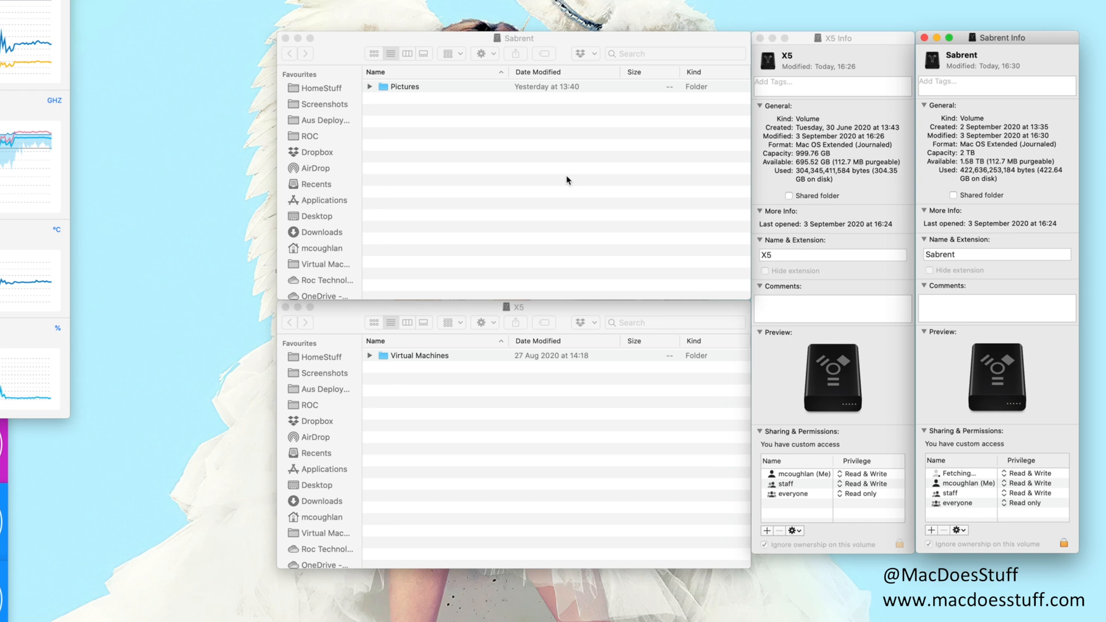
{"action": "mouse_move", "coordinate": [780, 159]}
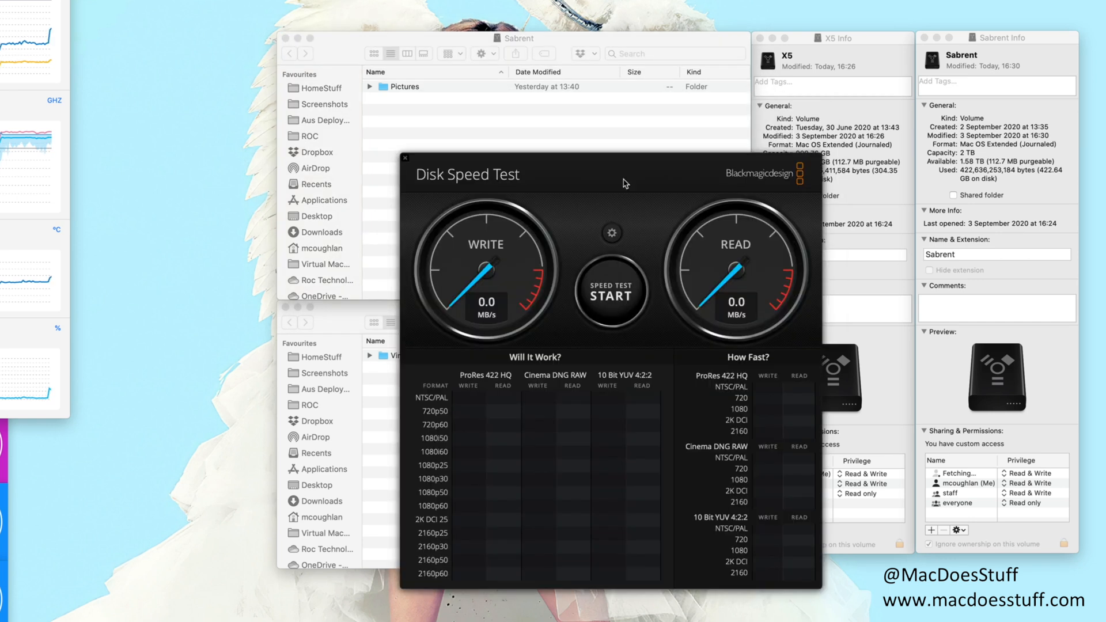
Run the Disk Speed Test on X5, reaching about 1934 MB/s write and 2218 MB/s read.
{"action": "left_click", "coordinate": [611, 233]}
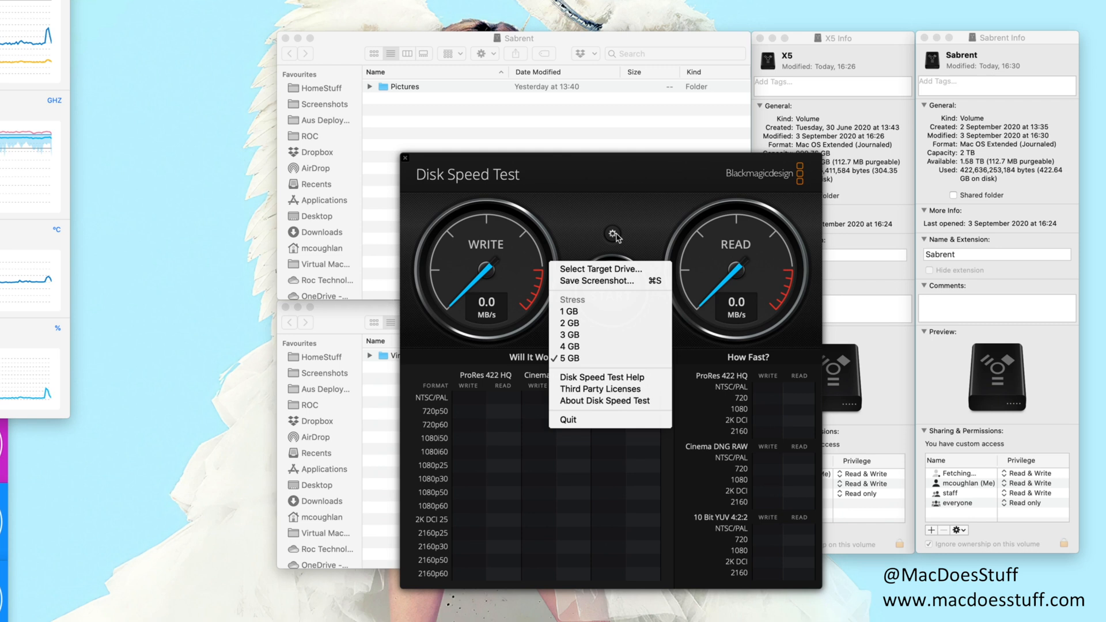
{"action": "mouse_move", "coordinate": [608, 280]}
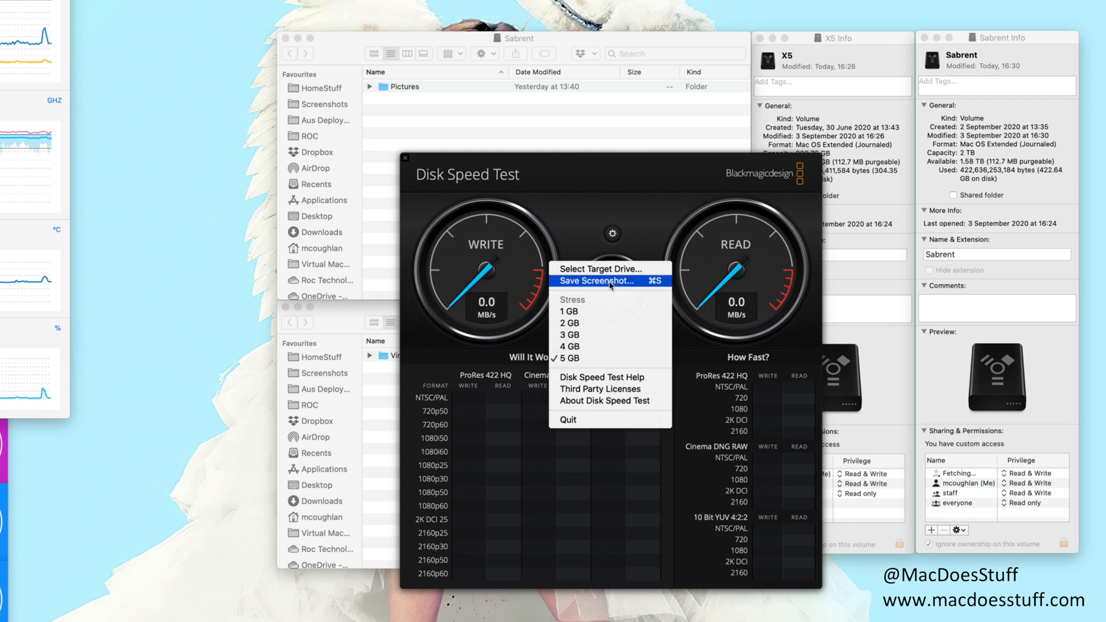
{"action": "mouse_move", "coordinate": [600, 269]}
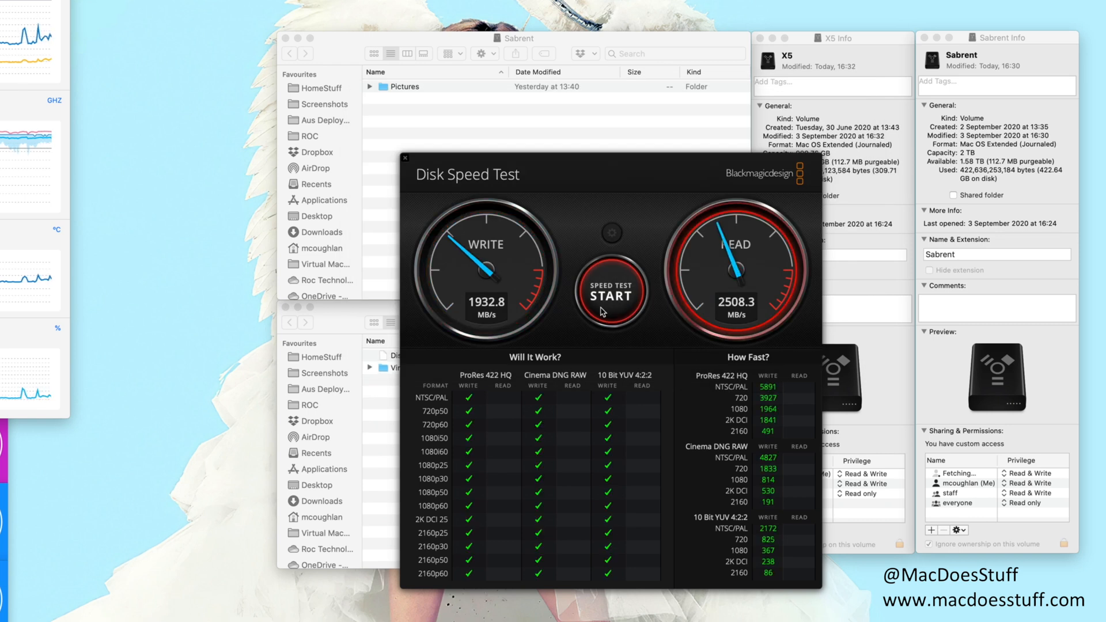
{"action": "left_click", "coordinate": [610, 293]}
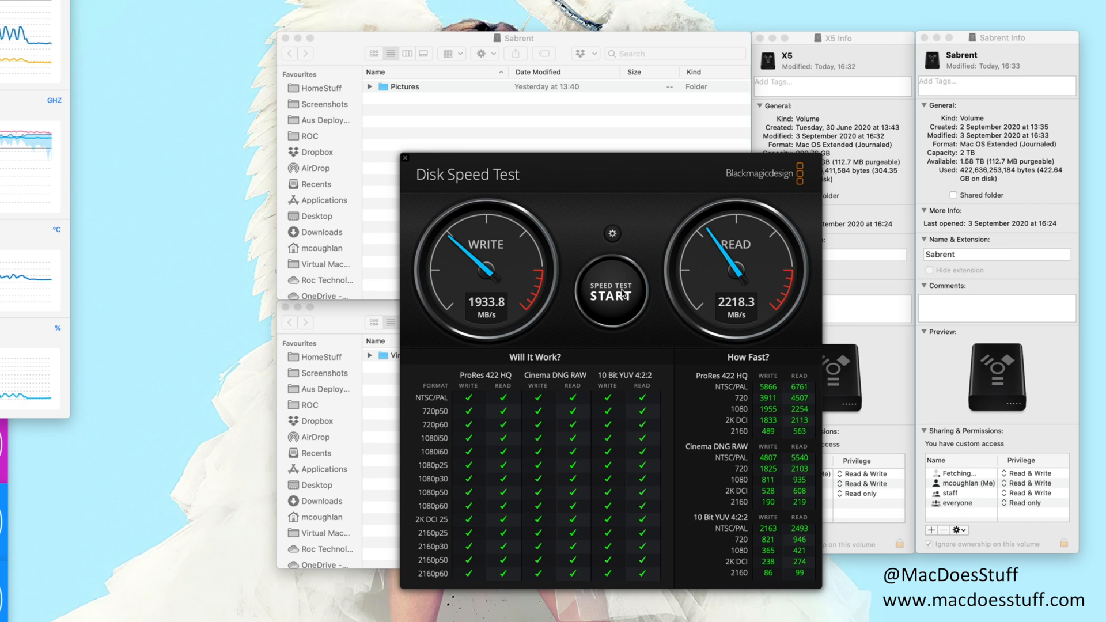
{"action": "mouse_move", "coordinate": [628, 191]}
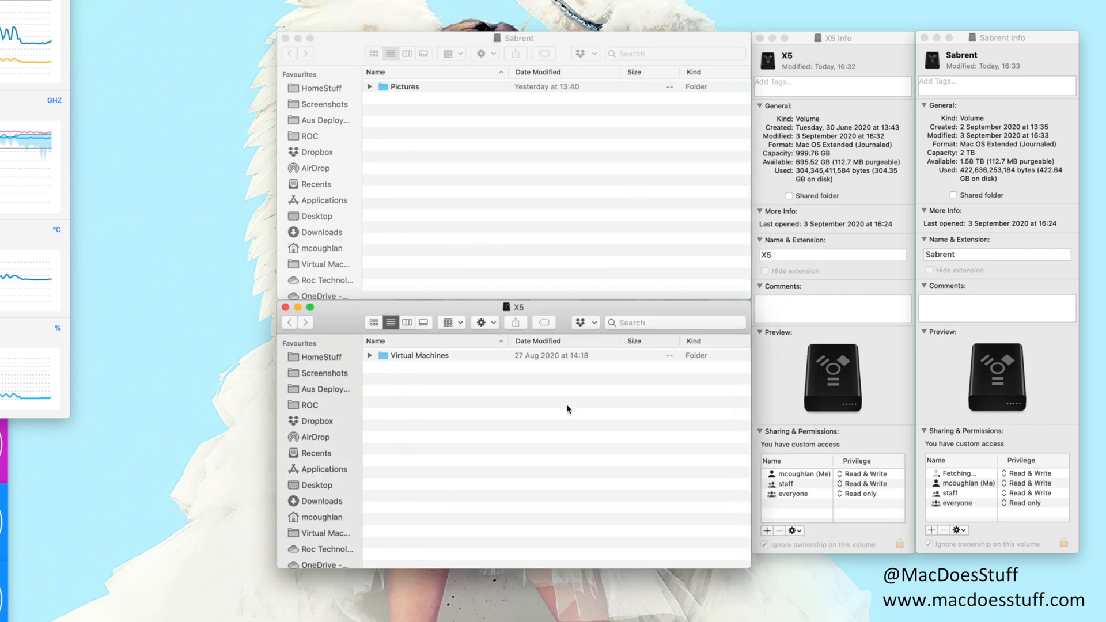
Check that X5's Virtual Machines folder is 303.68 GB, then close its Info panel.
{"action": "left_click", "coordinate": [422, 355]}
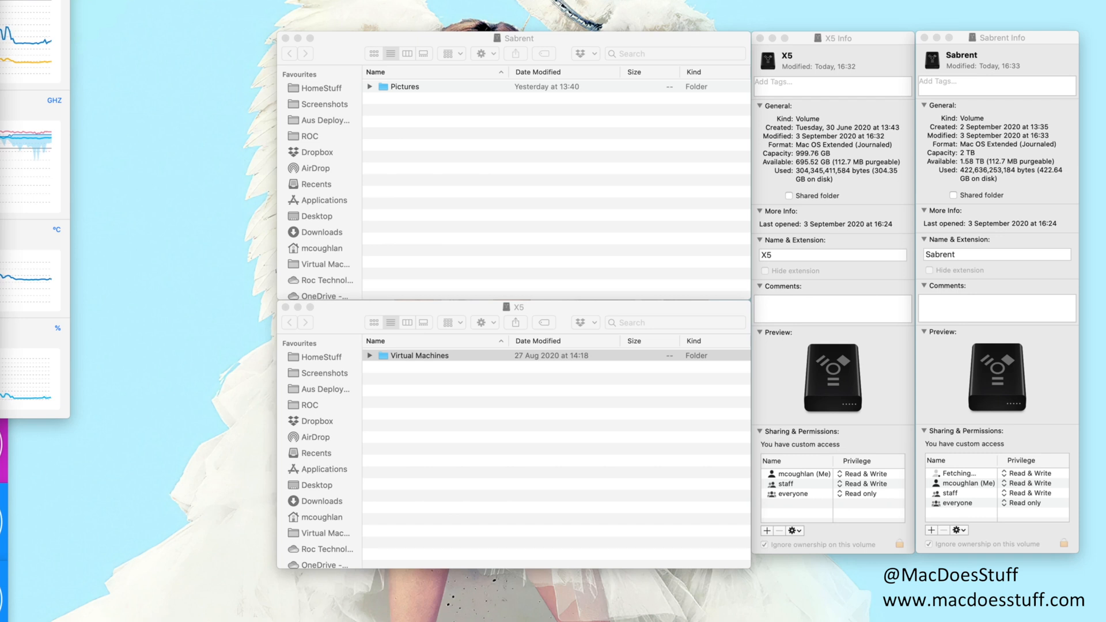
{"action": "left_click", "coordinate": [418, 355]}
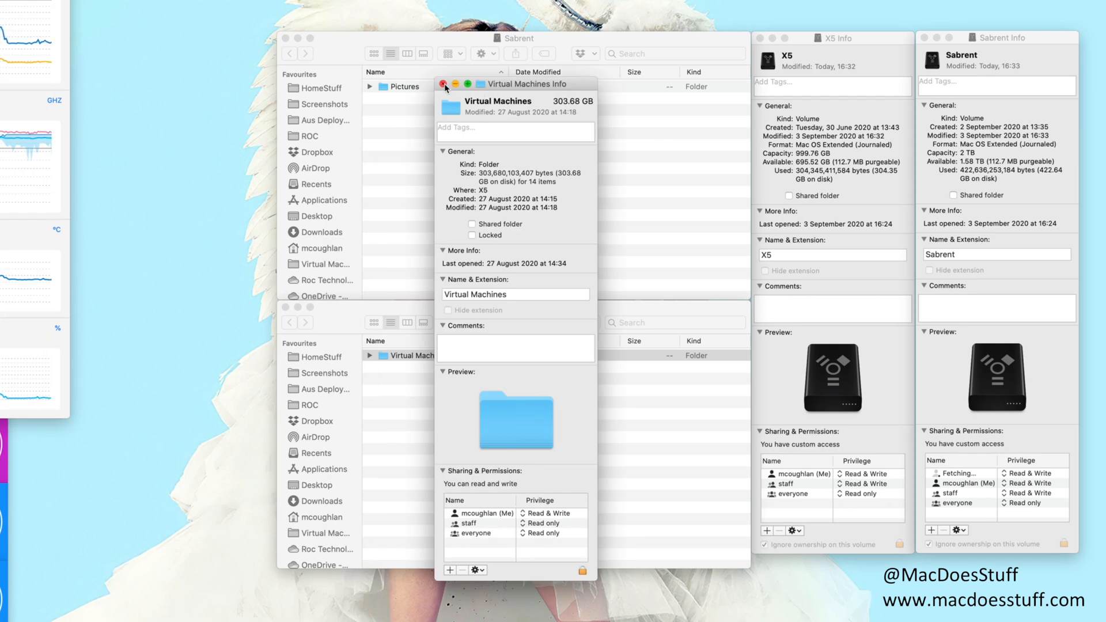
{"action": "left_click", "coordinate": [444, 84]}
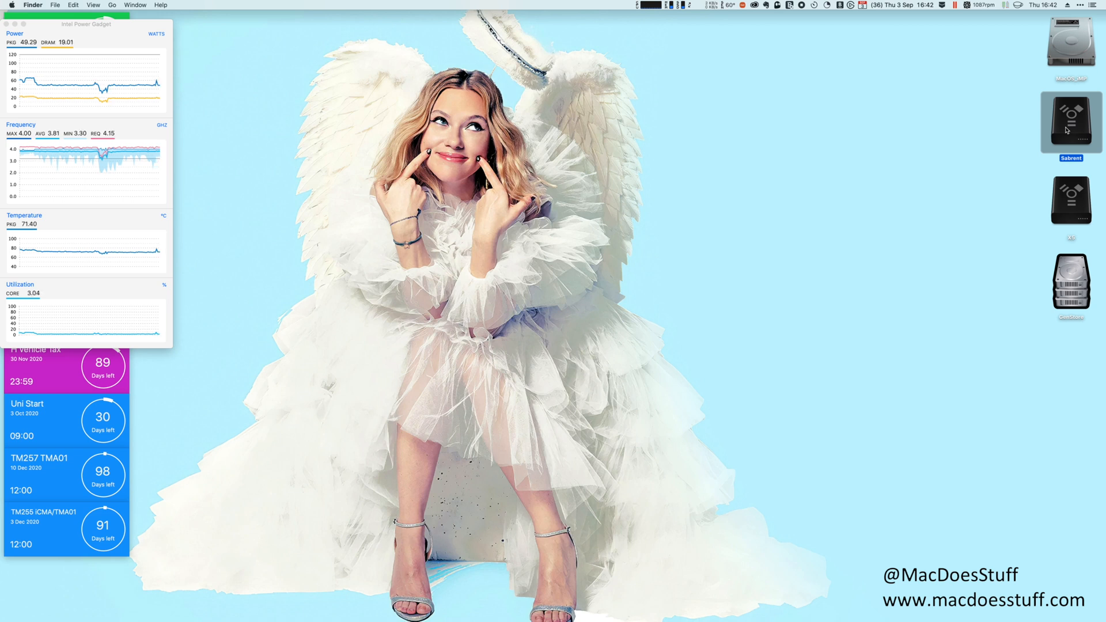
Launch Blackmagic Disk Speed Test from Spotlight, pick the external target drive and start a run.
{"action": "type", "text": "blackmagic Disk Speed Test"}
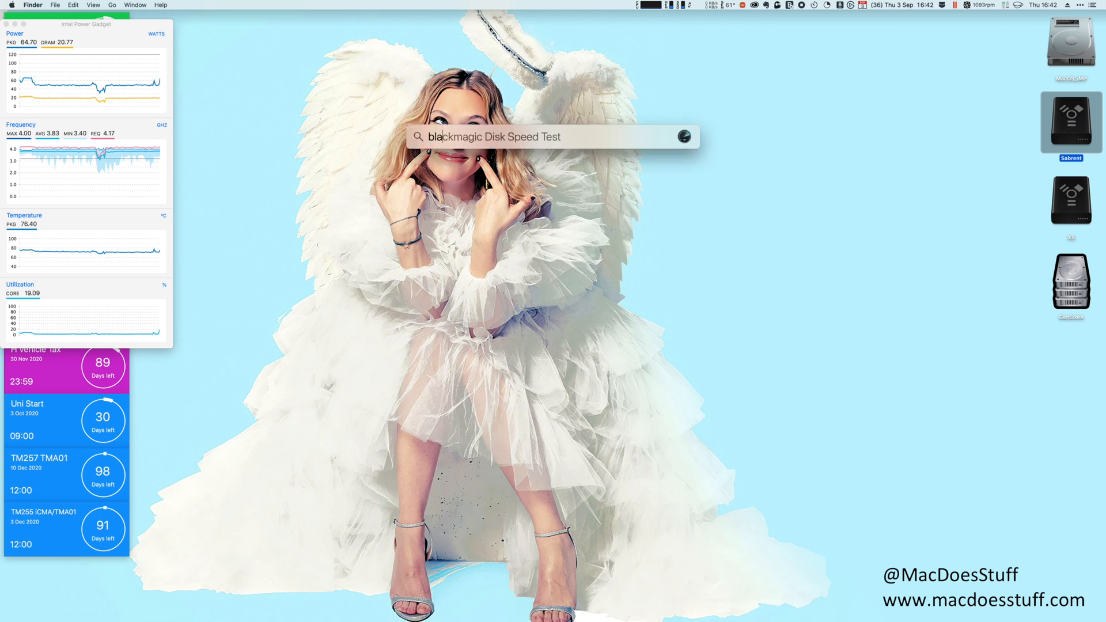
{"action": "key", "text": "Return"}
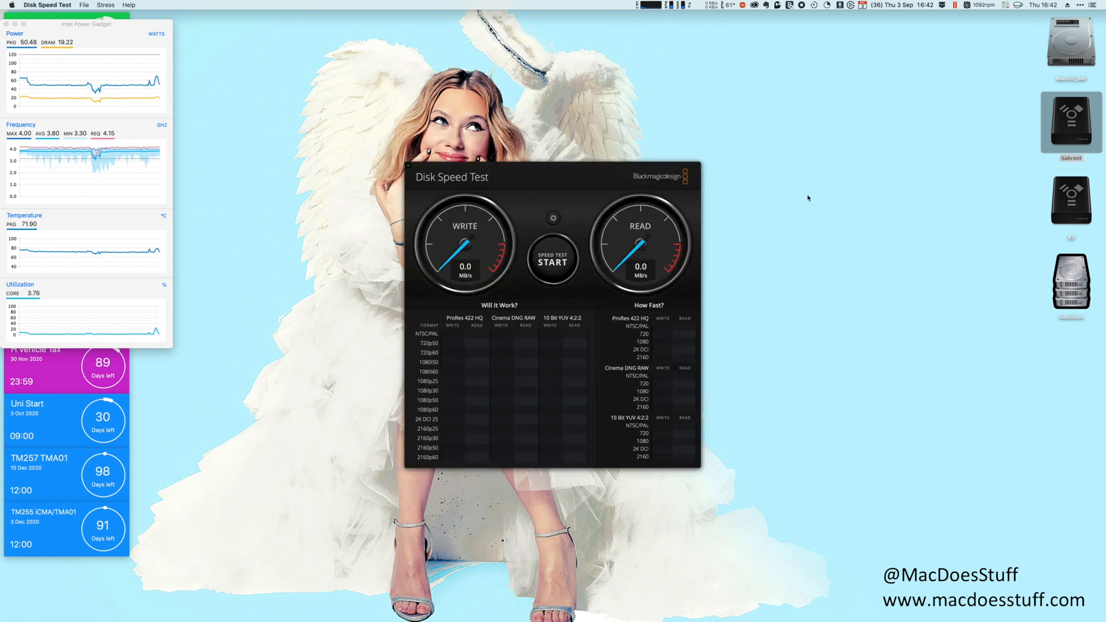
{"action": "left_click", "coordinate": [554, 217]}
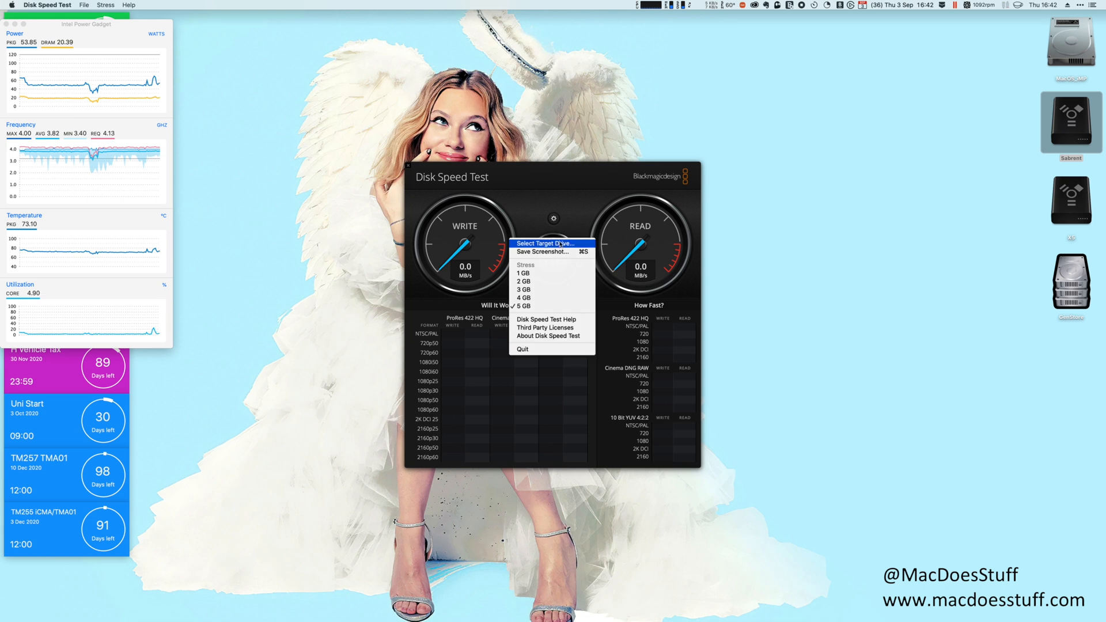
{"action": "left_click", "coordinate": [543, 243]}
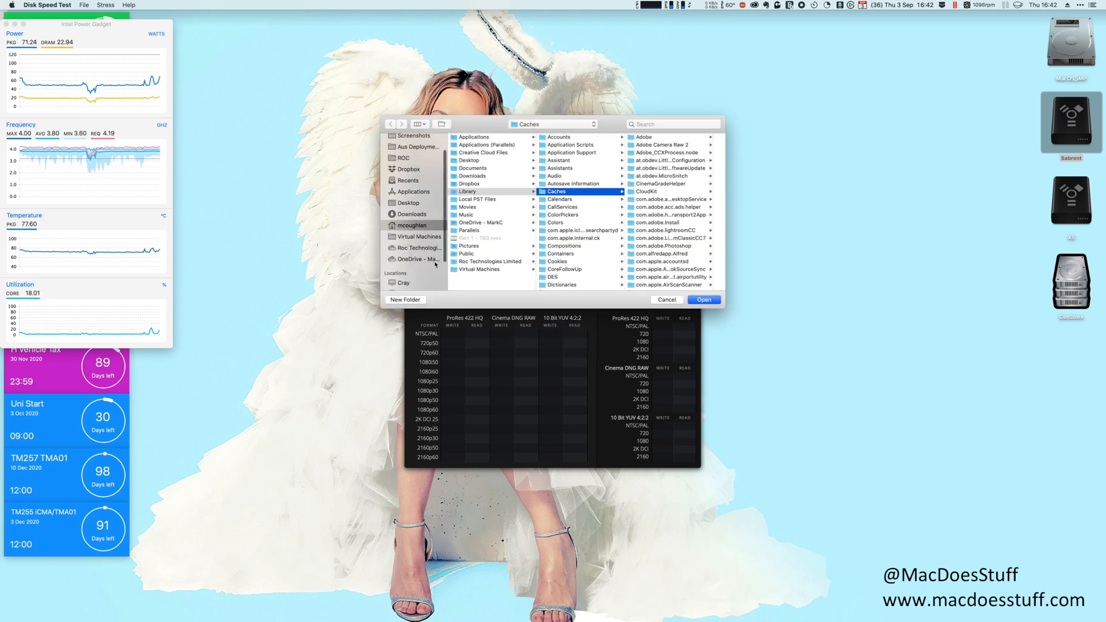
{"action": "left_click", "coordinate": [408, 274]}
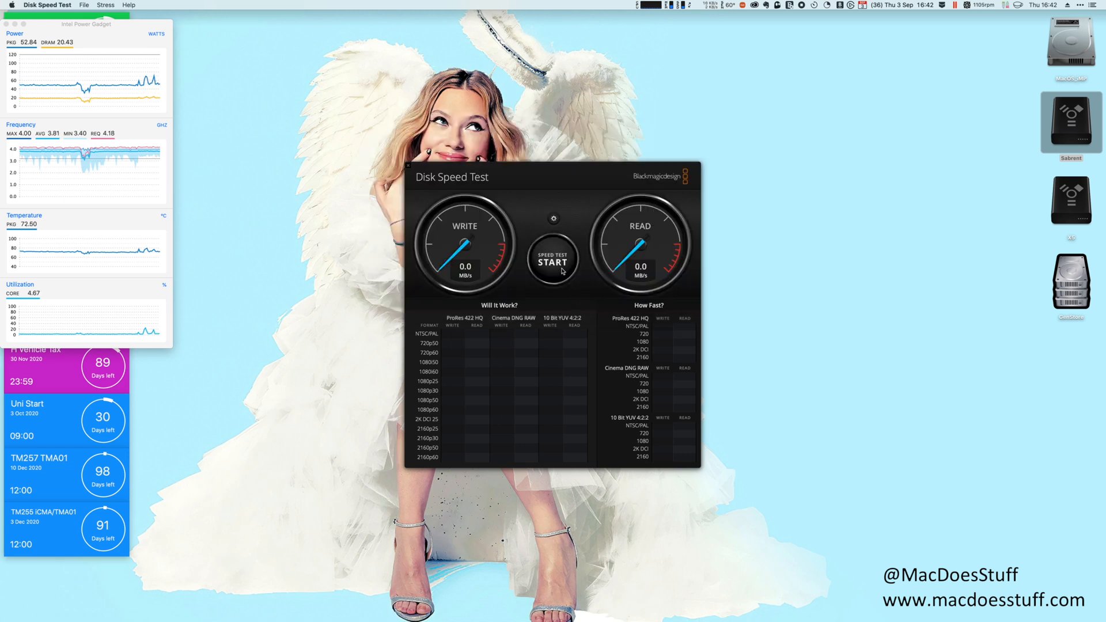
{"action": "left_click", "coordinate": [553, 258]}
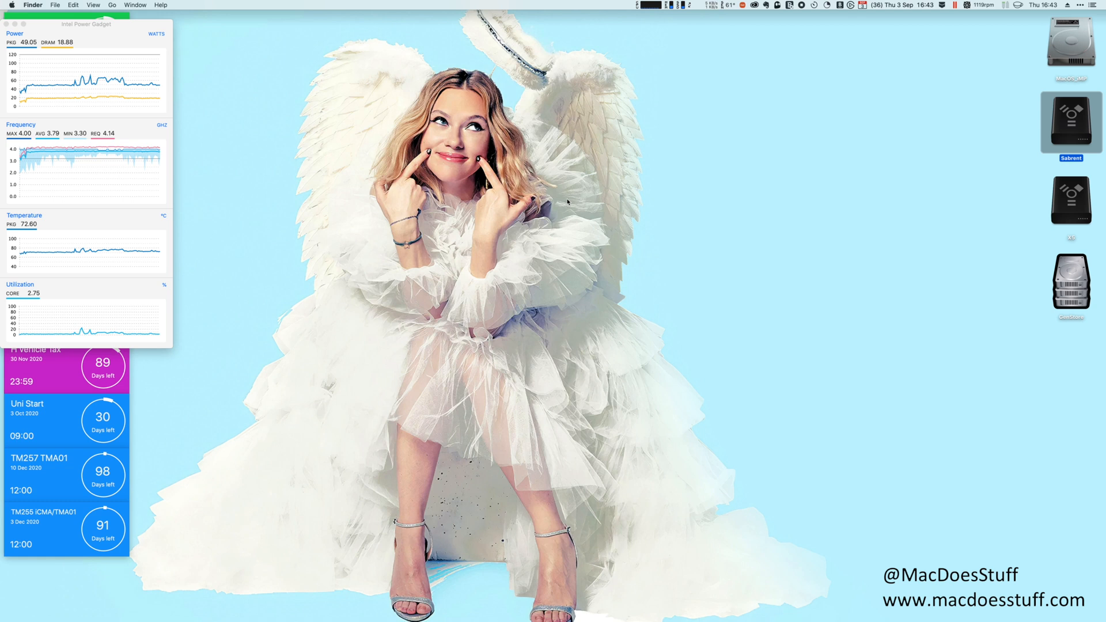
{"action": "mouse_move", "coordinate": [895, 219]}
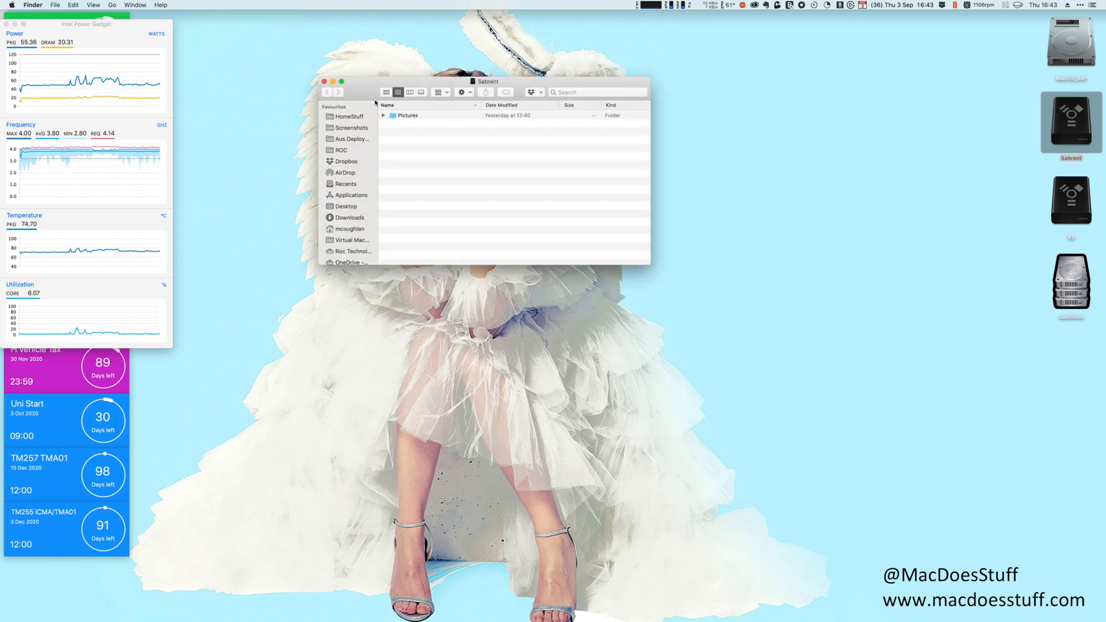
Open the Sabrent drive window from its desktop icon.
{"action": "double_click", "coordinate": [408, 116]}
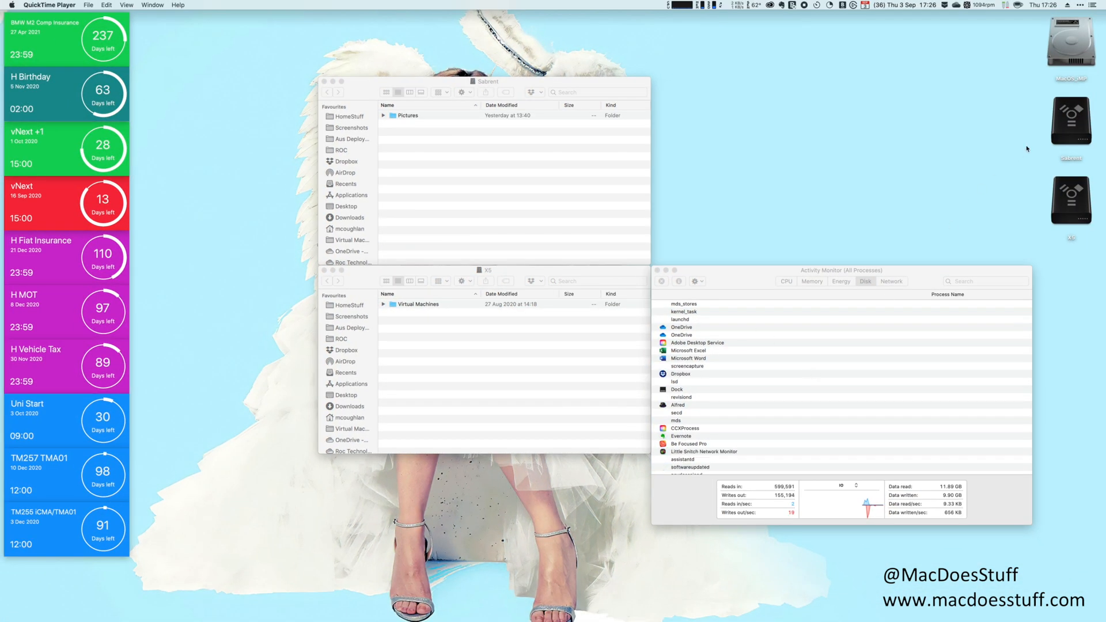
{"action": "mouse_move", "coordinate": [976, 235]}
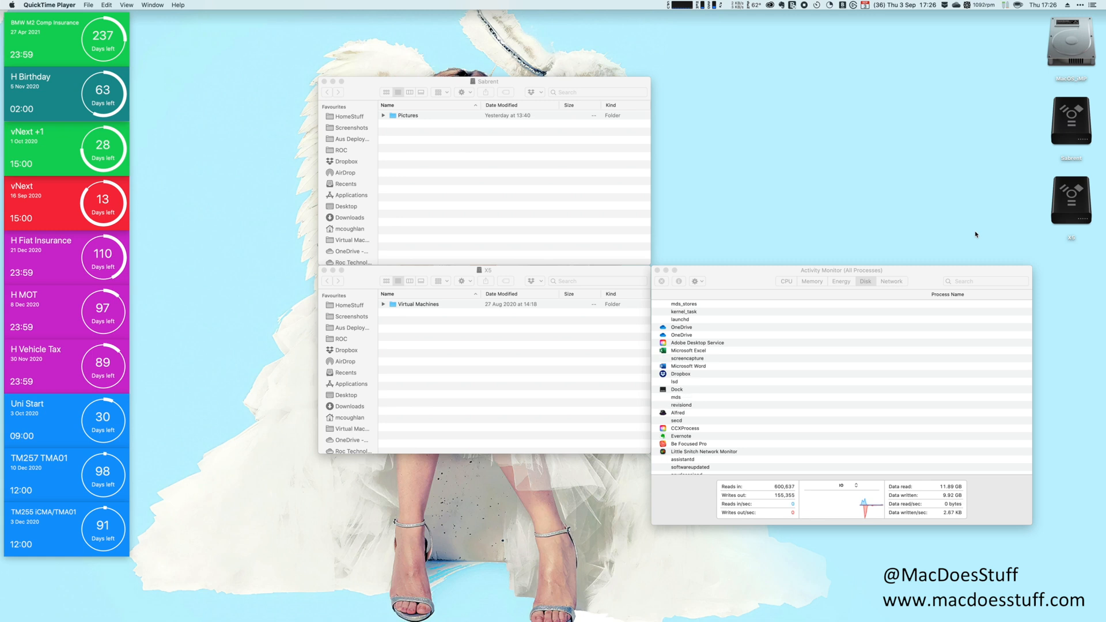
Drag the Virtual Machines folder from X5 into the Sabrent window to copy it.
{"action": "left_click", "coordinate": [420, 304]}
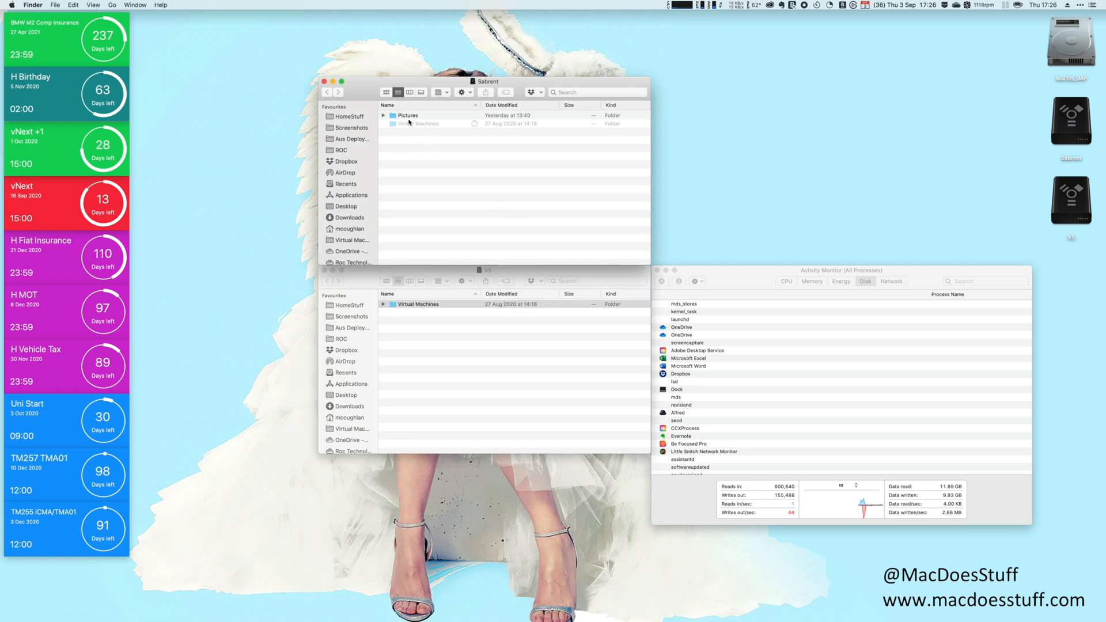
{"action": "left_click_drag", "start_coordinate": [408, 115], "coordinate": [698, 191]}
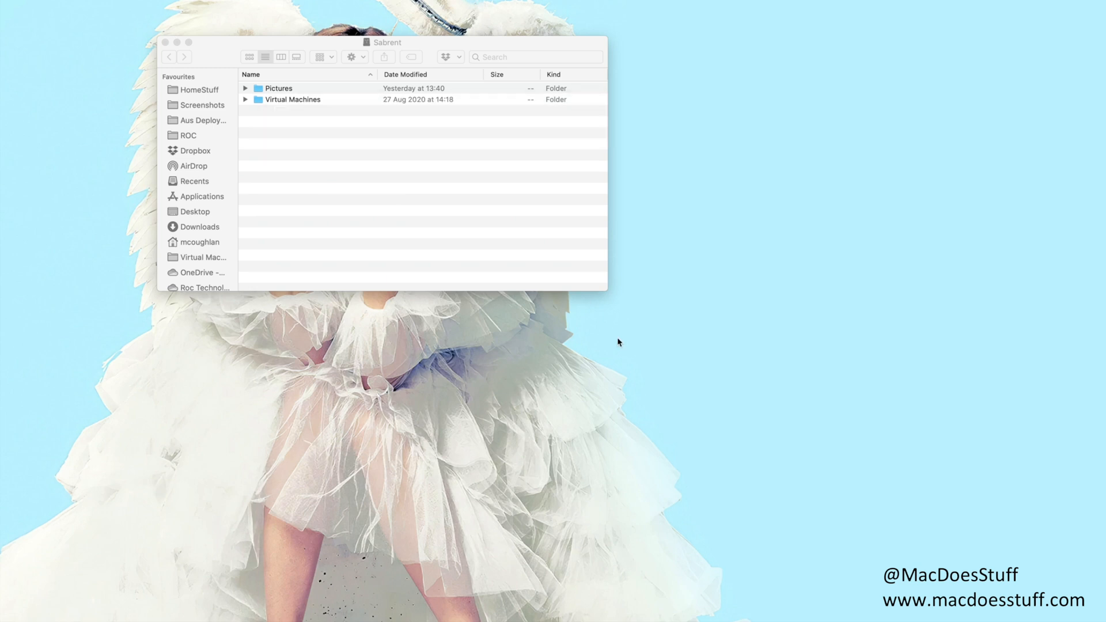
Benchmark Sabrent under load until speeds drop to about 633 MB/s write and 589 MB/s read, then stop.
{"action": "left_click", "coordinate": [475, 226]}
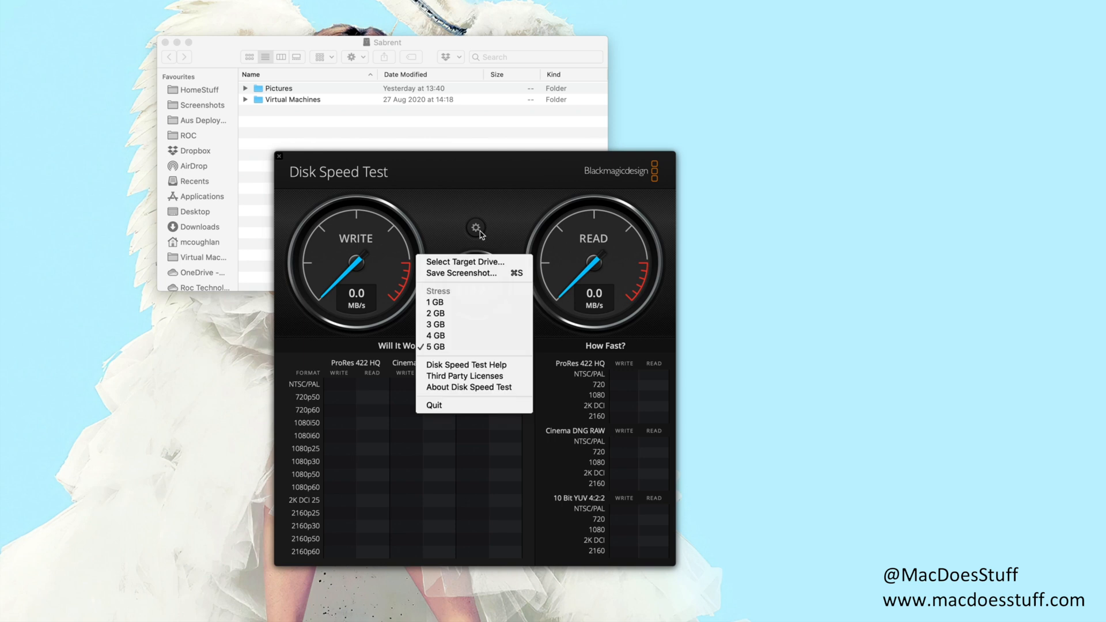
{"action": "left_click", "coordinate": [463, 261]}
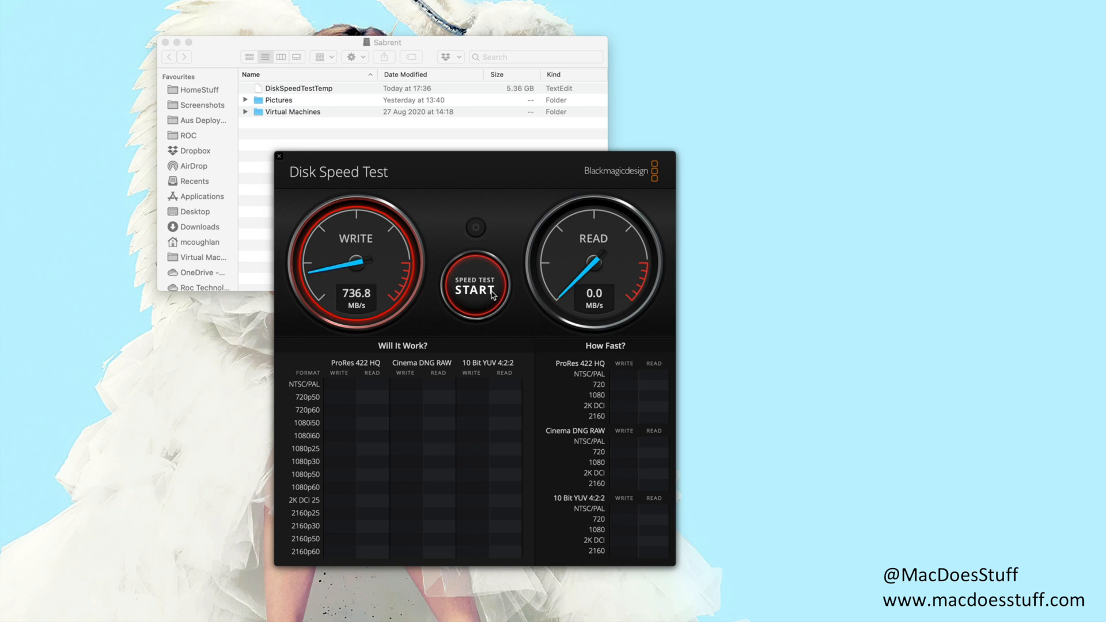
{"action": "left_click", "coordinate": [474, 286]}
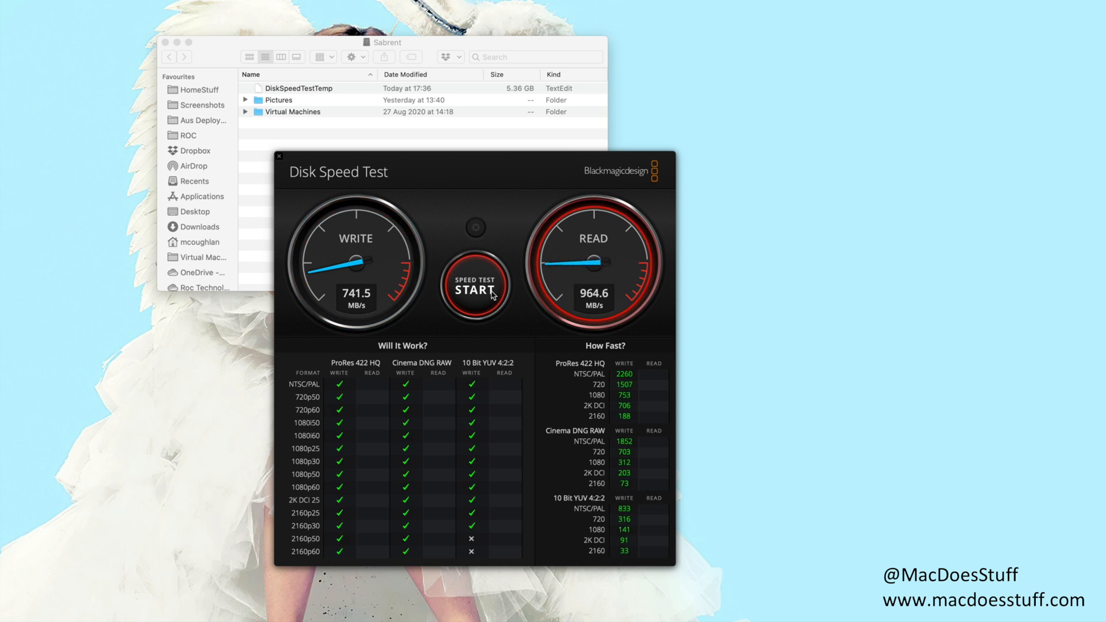
{"action": "left_click", "coordinate": [474, 285]}
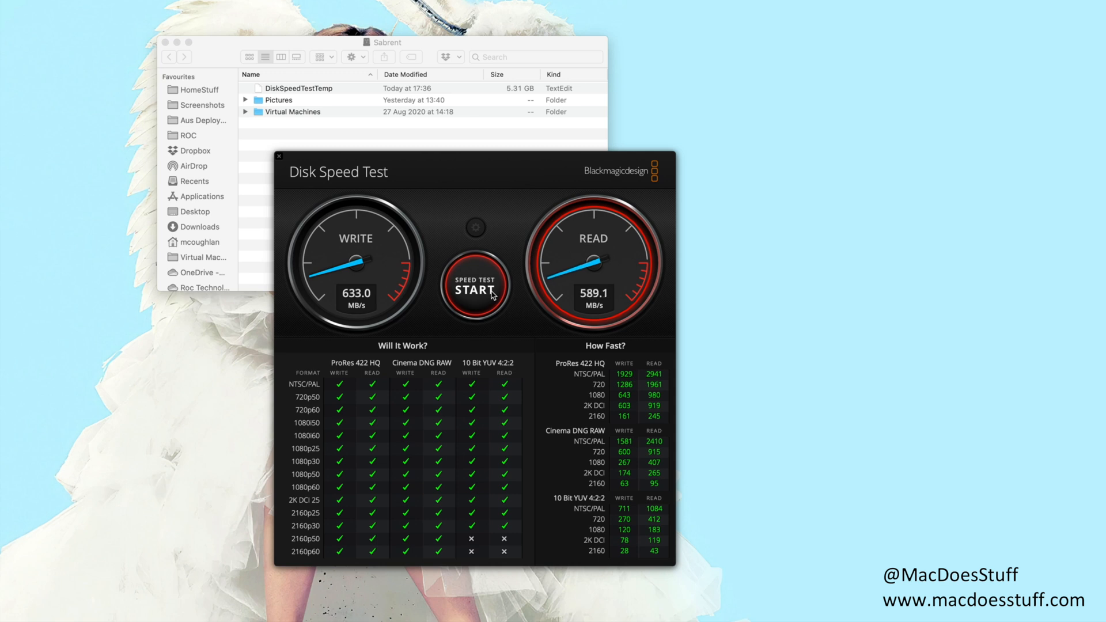
{"action": "left_click", "coordinate": [474, 287]}
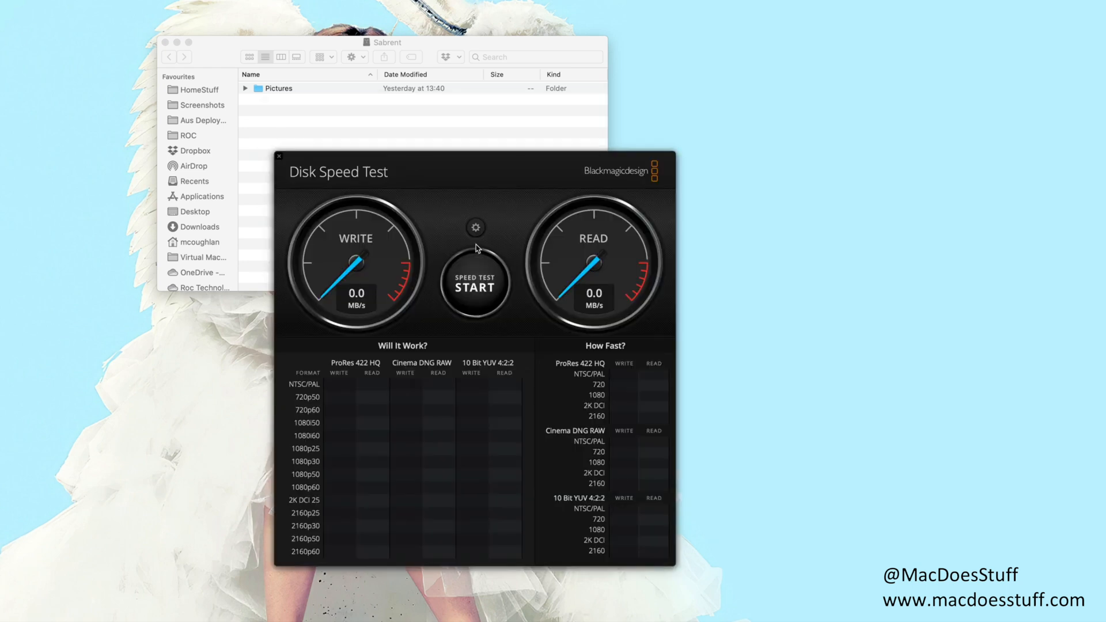
Rerun the Sabrent speed test, now getting about 1973 MB/s write and 2320 MB/s read.
{"action": "left_click", "coordinate": [475, 287]}
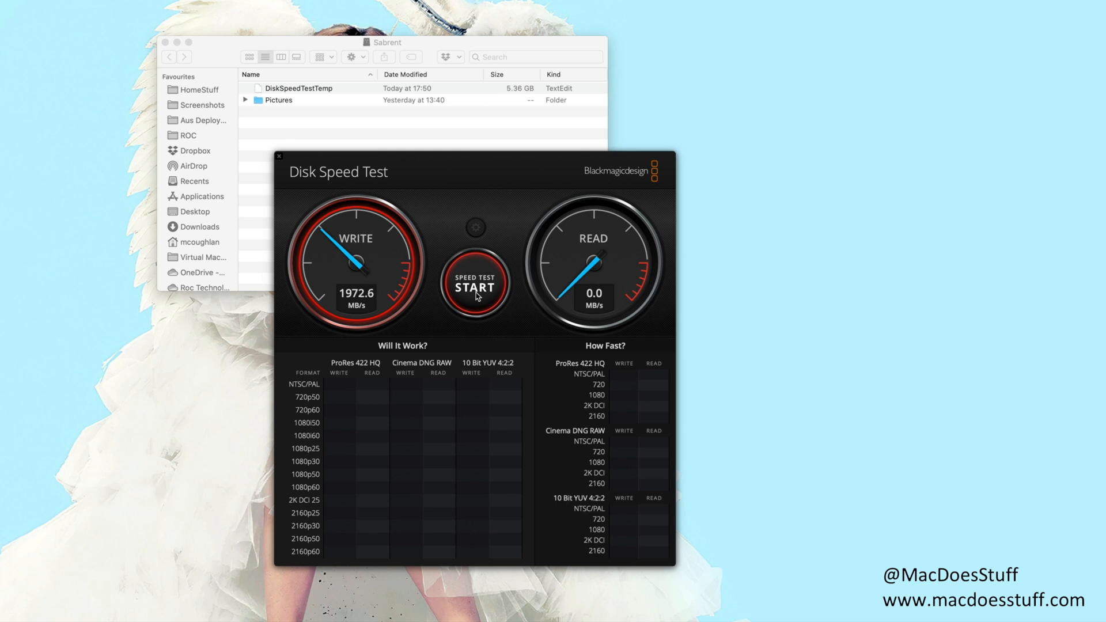
{"action": "left_click", "coordinate": [475, 286]}
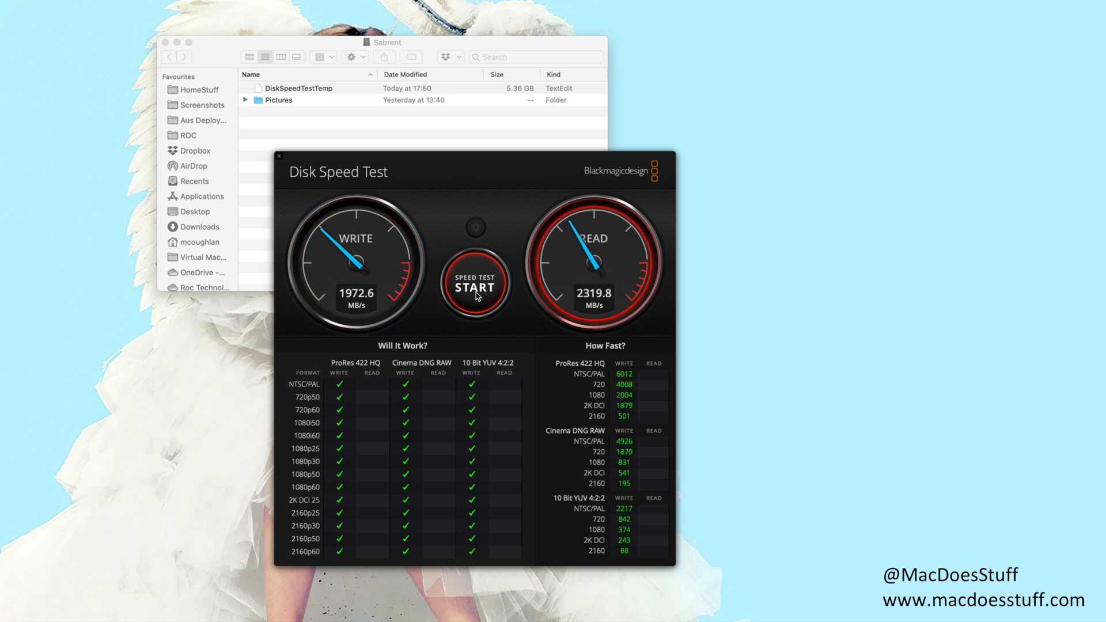